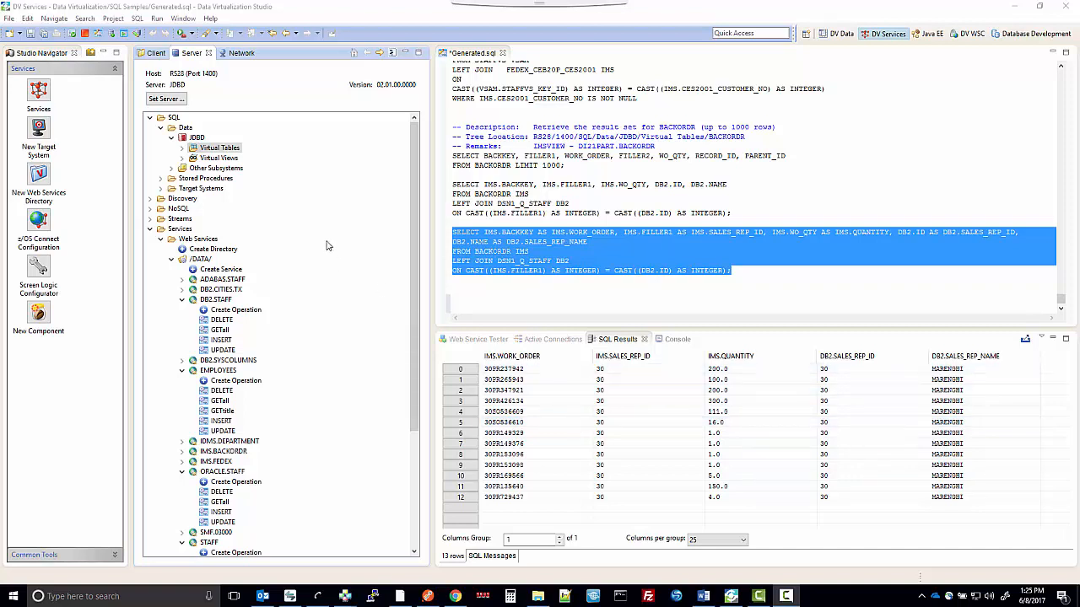
mouse_move(307, 209)
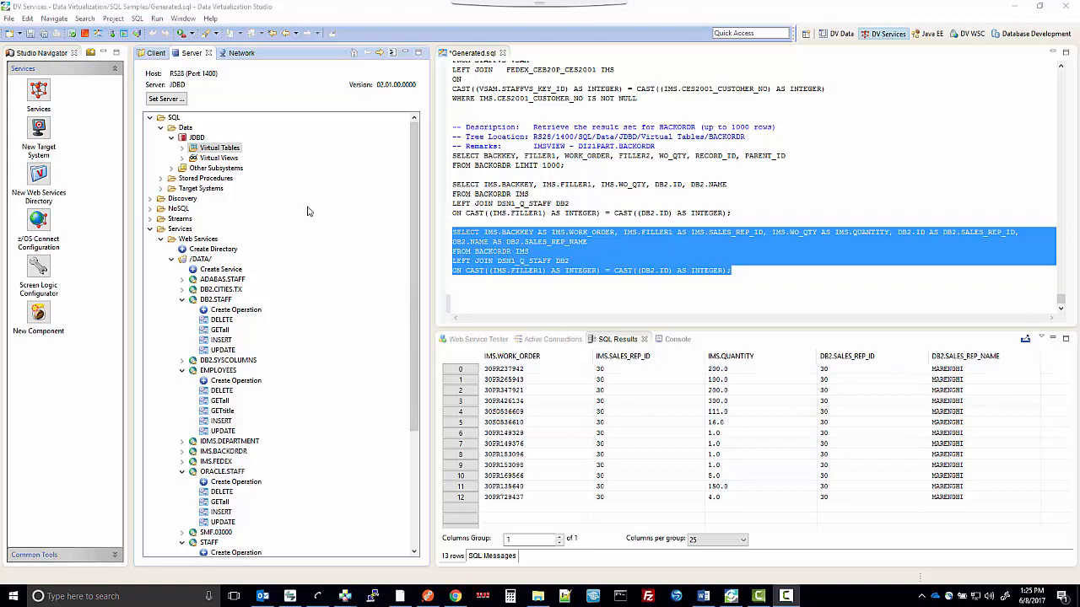
mouse_move(293, 177)
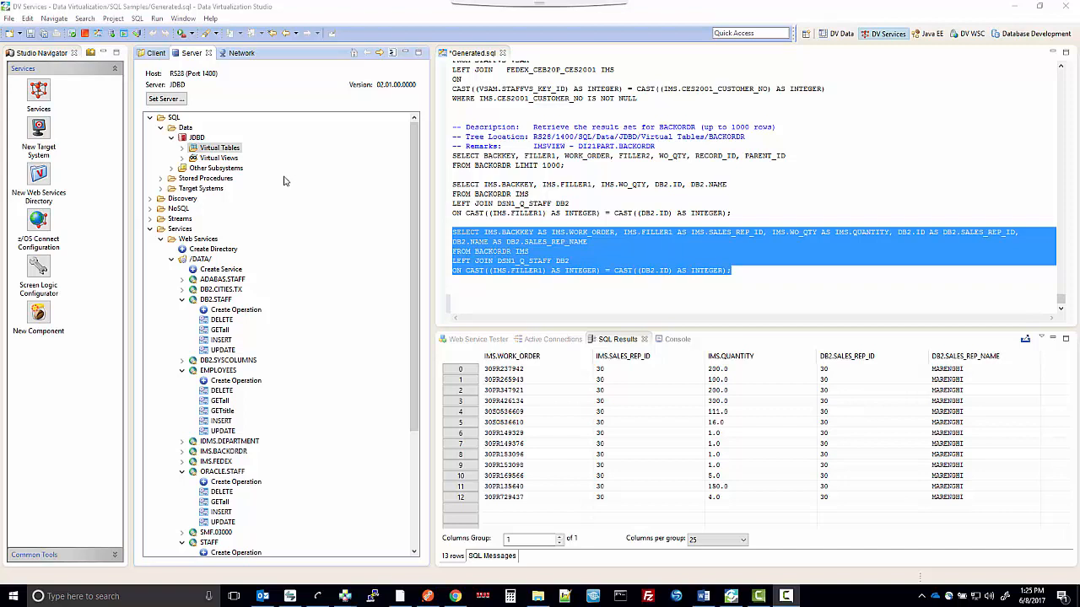
mouse_move(209, 223)
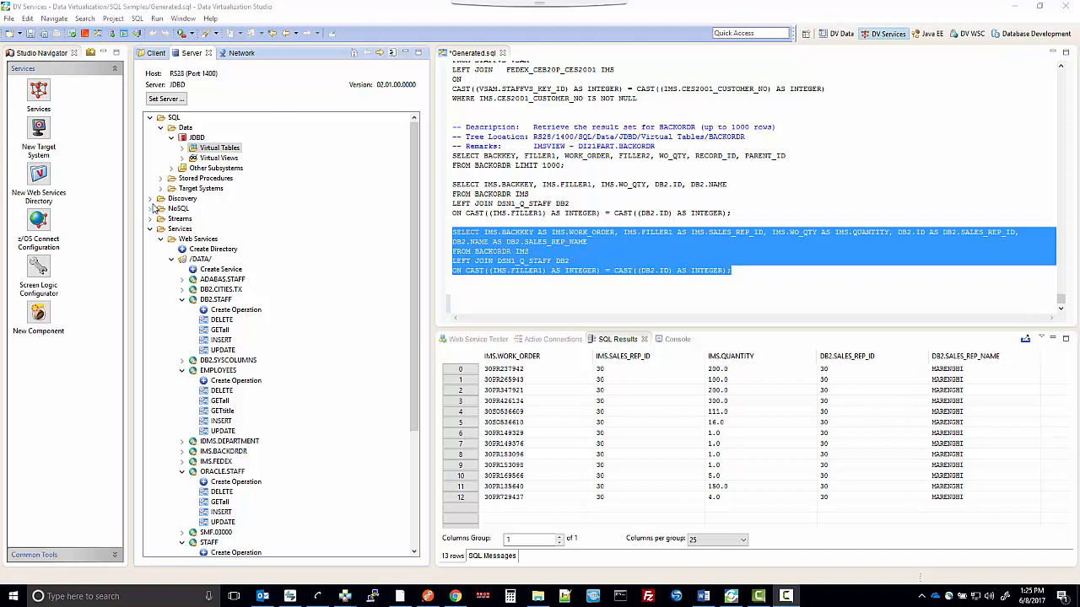
Expand Discovery and IBM Application Discovery in the Server tree, then check the BlueZone mainframe session
left_click(154, 199)
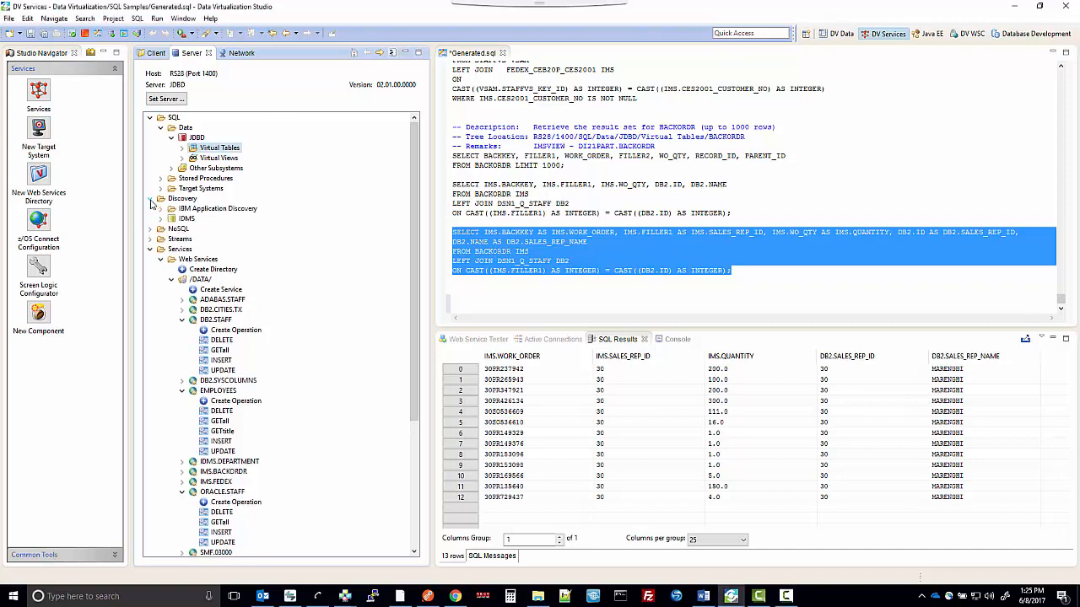
mouse_move(216, 216)
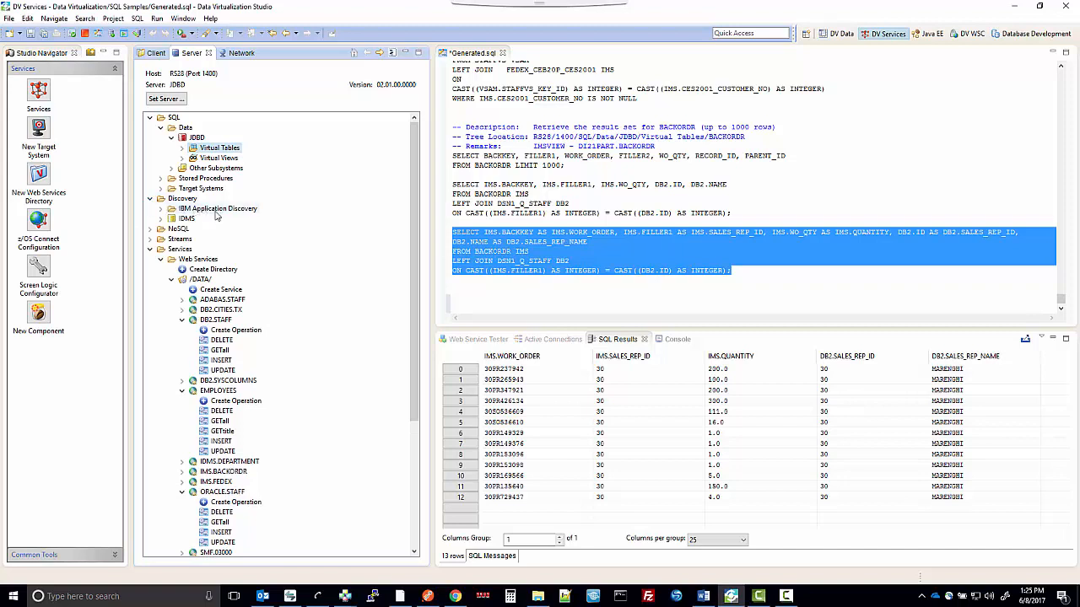
mouse_move(162, 223)
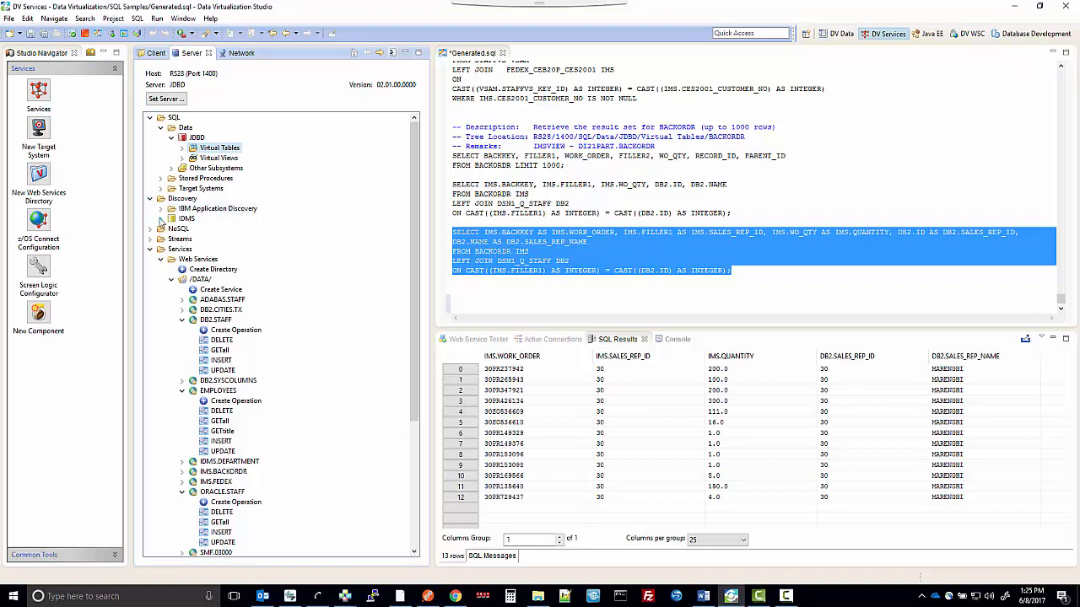
left_click(160, 209)
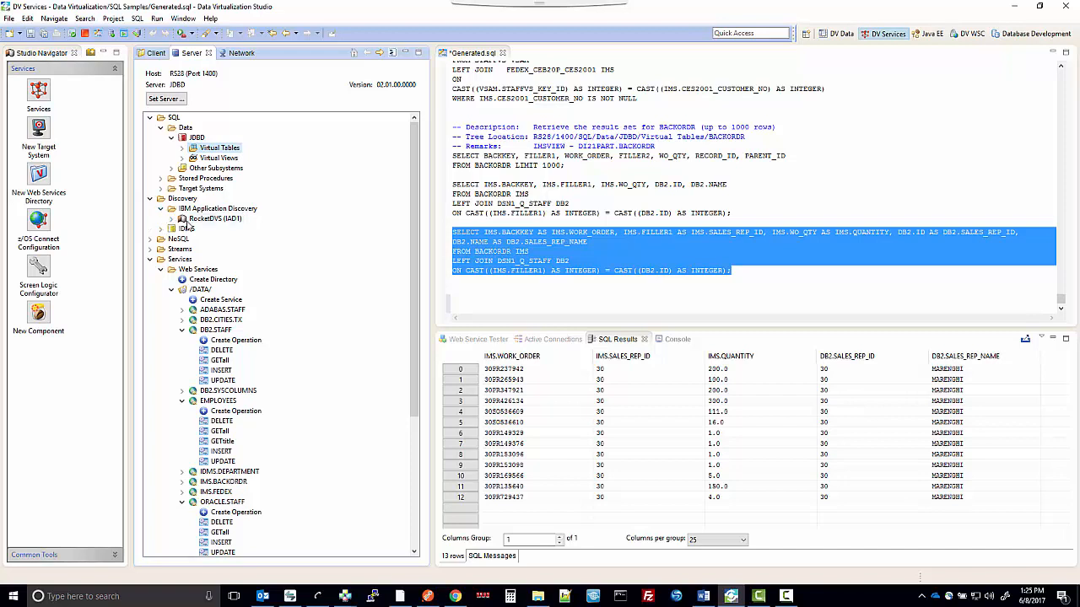
mouse_move(213, 226)
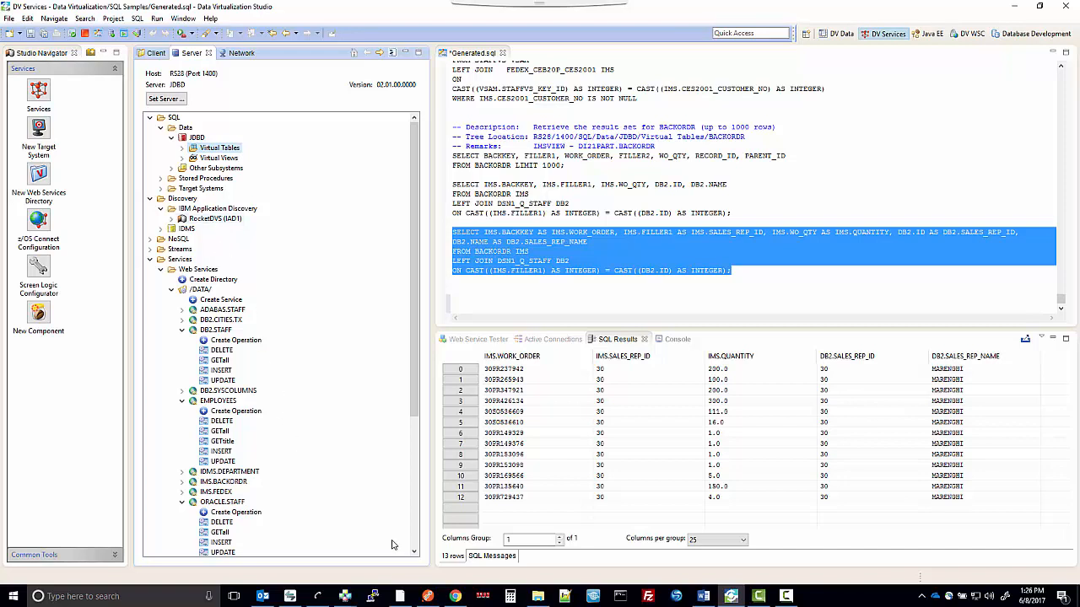
mouse_move(344, 597)
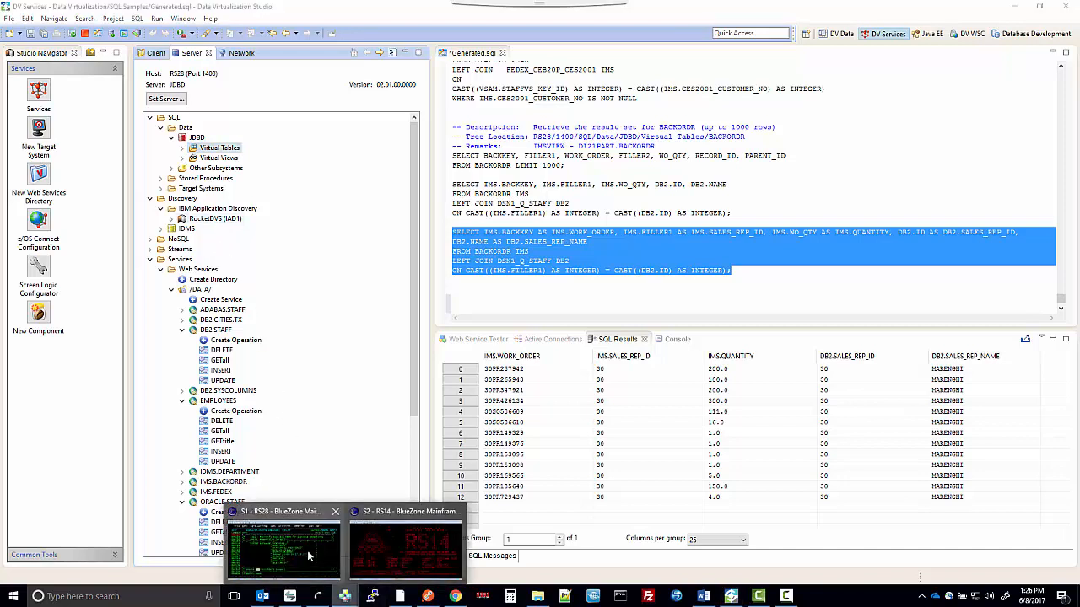
left_click(284, 548)
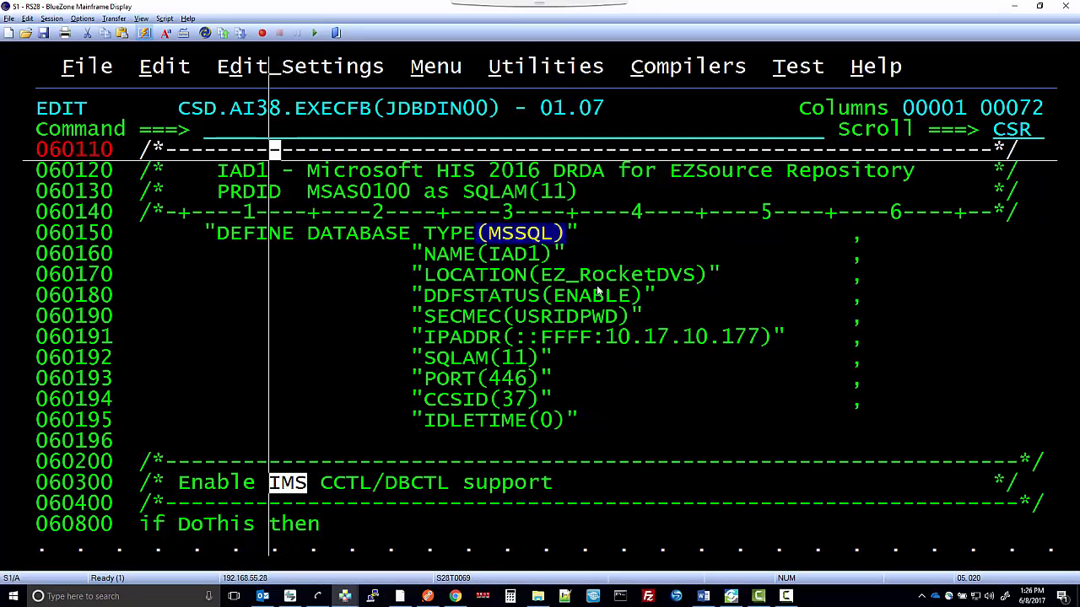
mouse_move(550, 433)
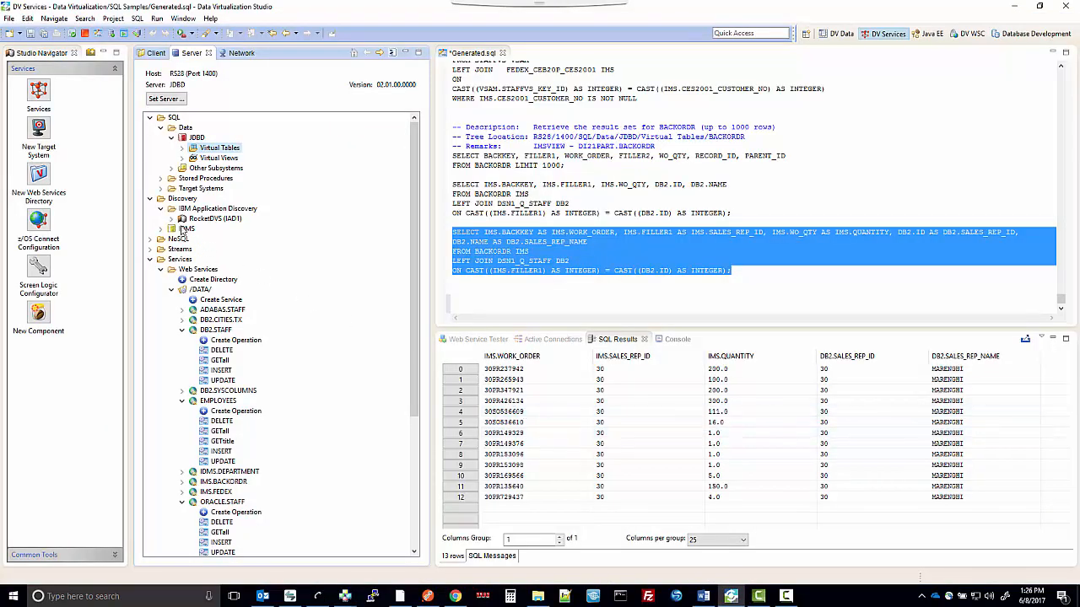
Expand RocketDVS, its Datasets and the TDE07.IPMC.KSDS dataset to show the VSAM-EMPL record
left_click(173, 219)
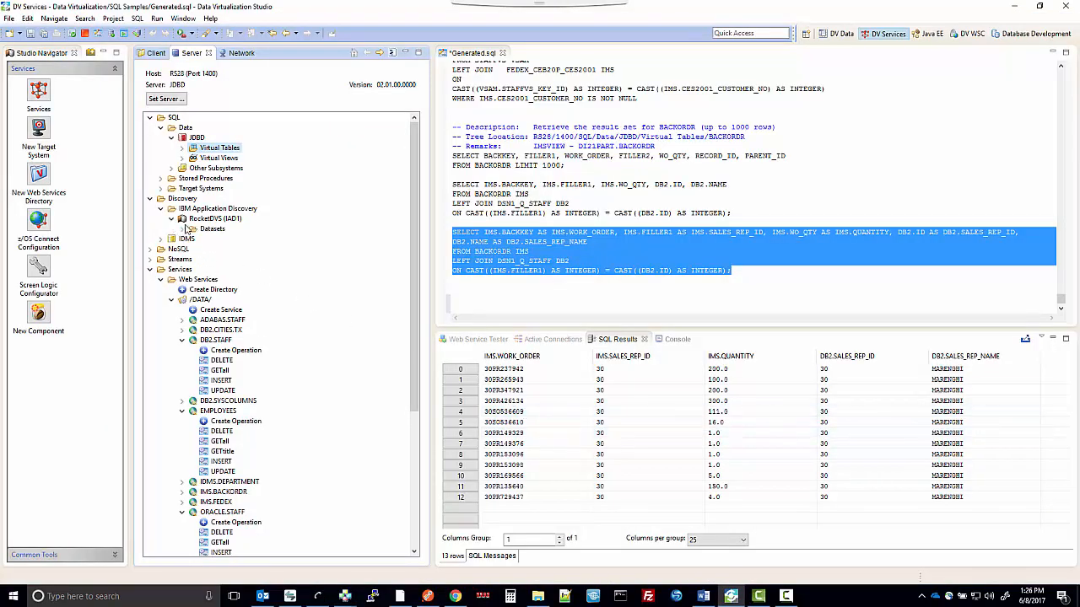
left_click(182, 230)
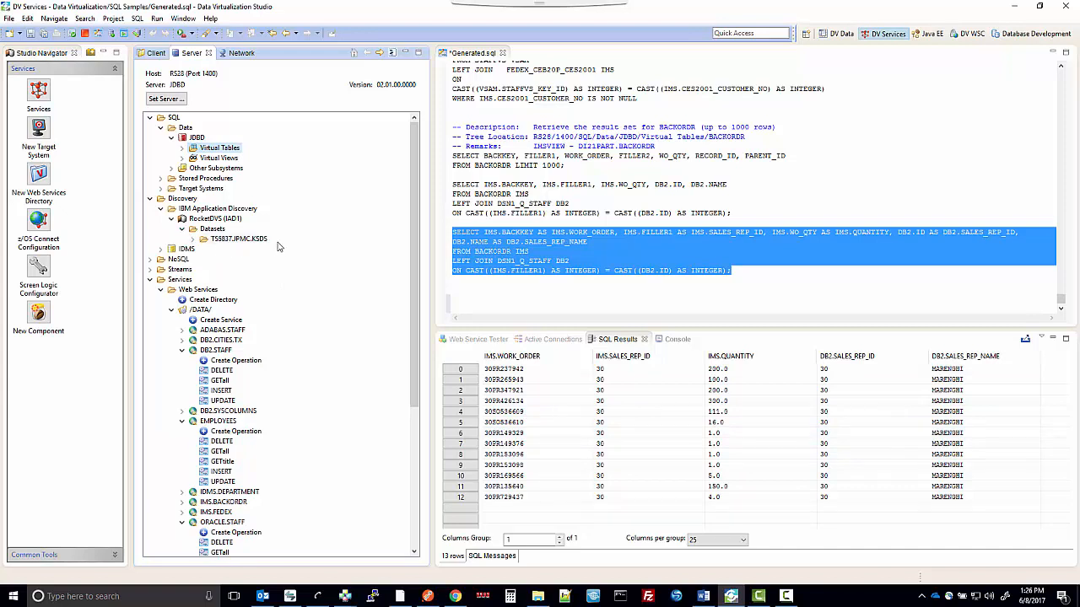
mouse_move(244, 257)
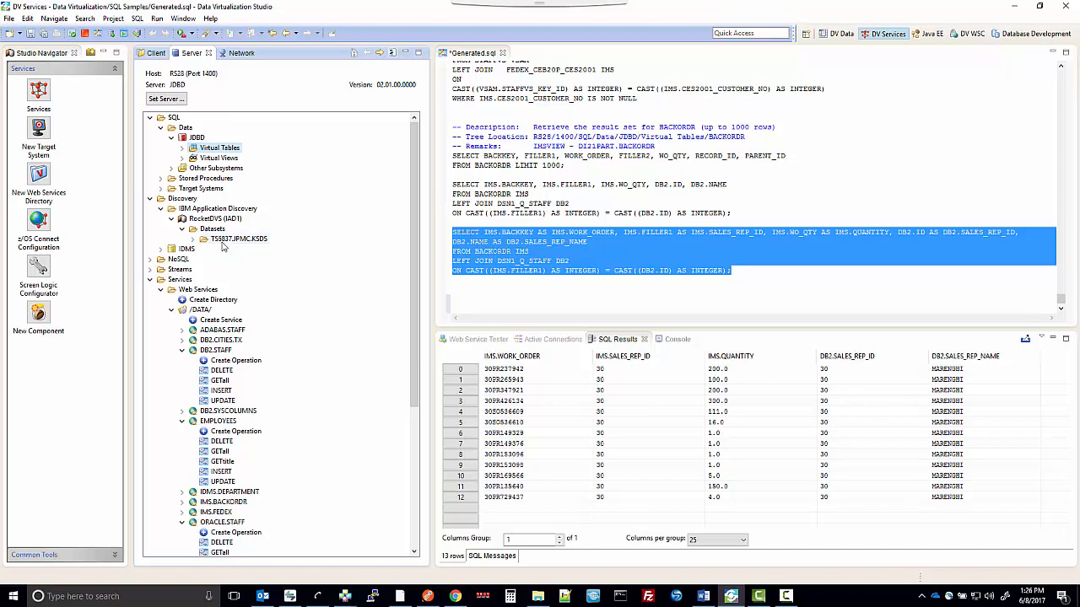
mouse_move(268, 247)
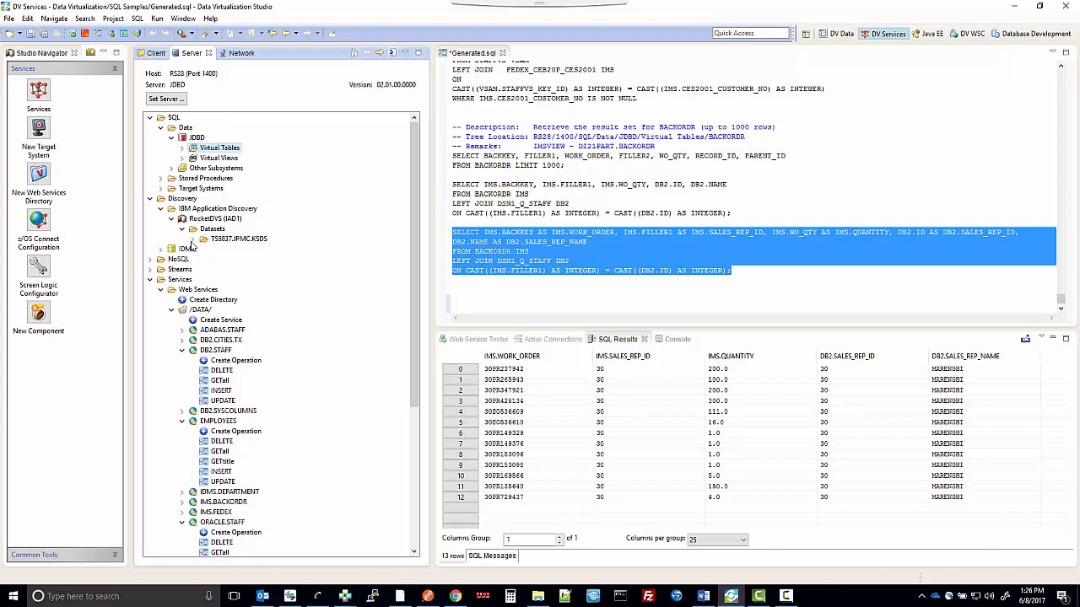
left_click(182, 230)
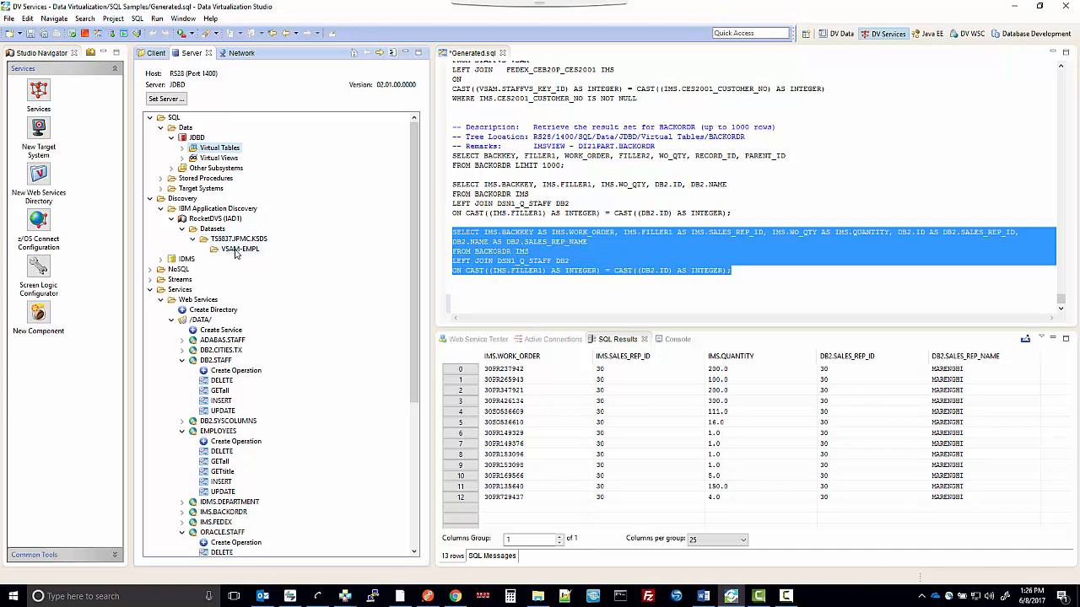
mouse_move(259, 256)
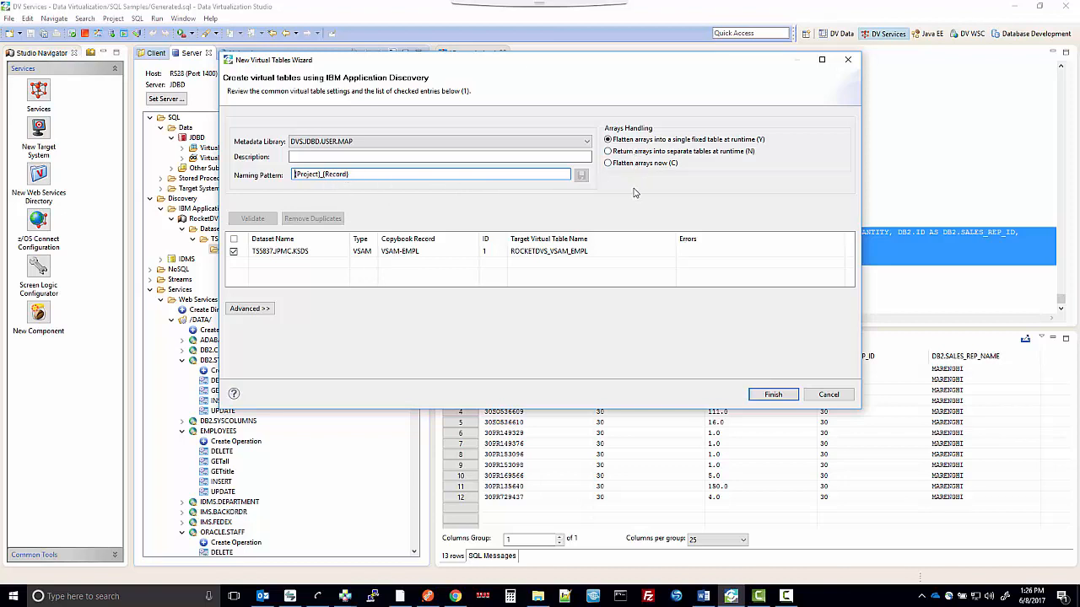
Start Create Virtual Table on VSAM-EMPL, opening the New Virtual Tables Wizard
left_click(253, 219)
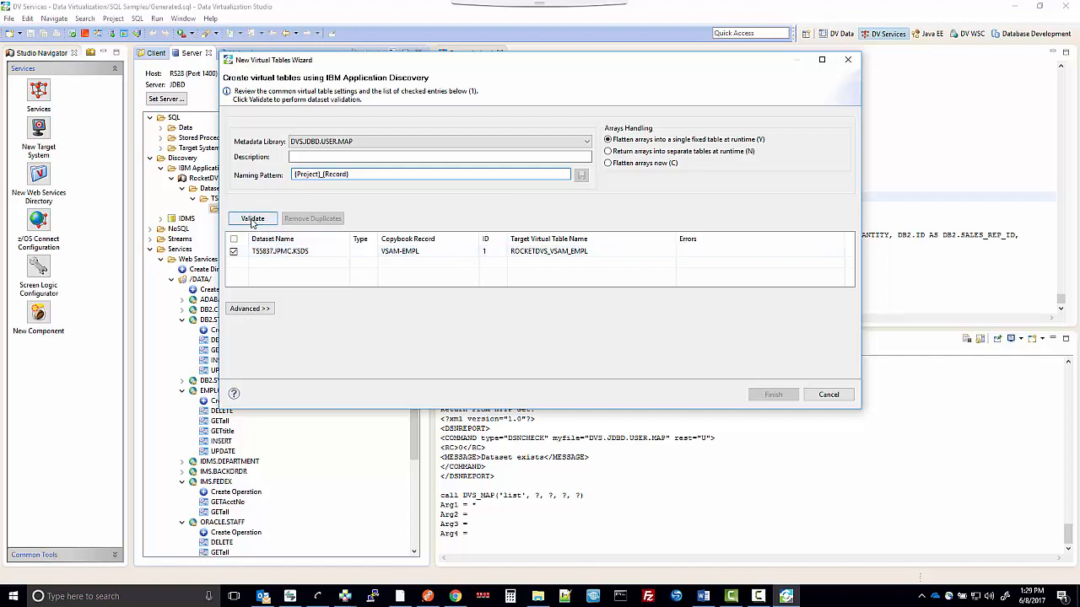
Validate the dataset and finish the wizard to create virtual table ROCKETDVS_VSAM_EMPL
left_click(253, 219)
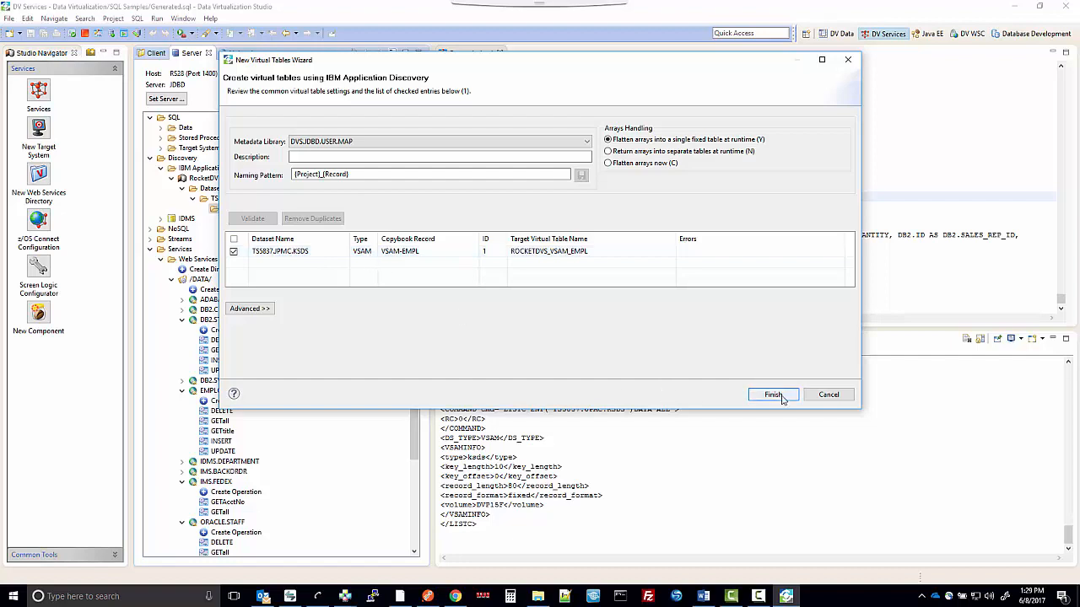
left_click(773, 394)
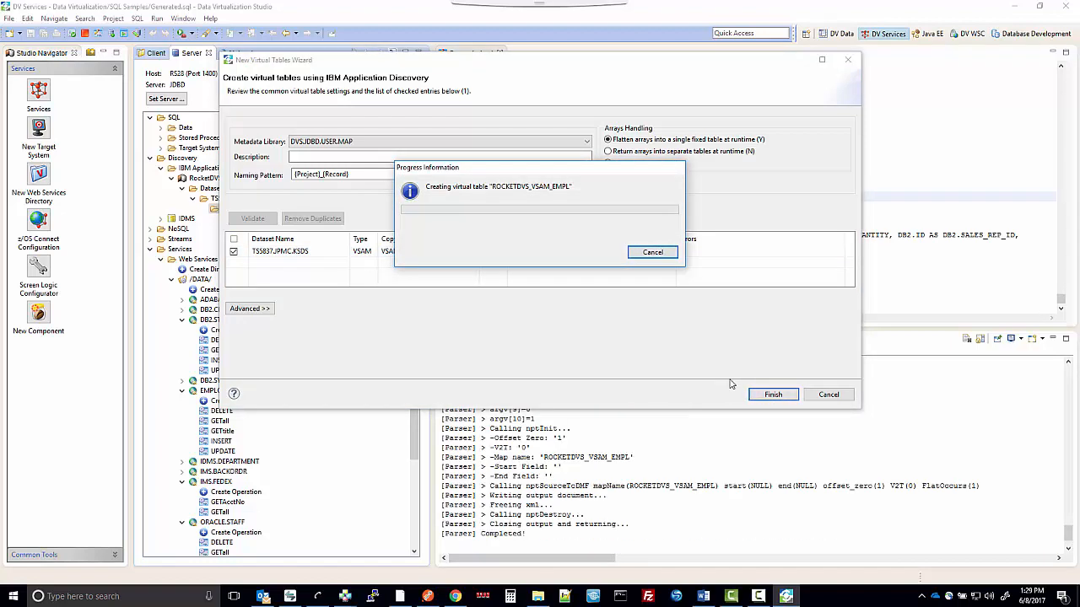
left_click(773, 395)
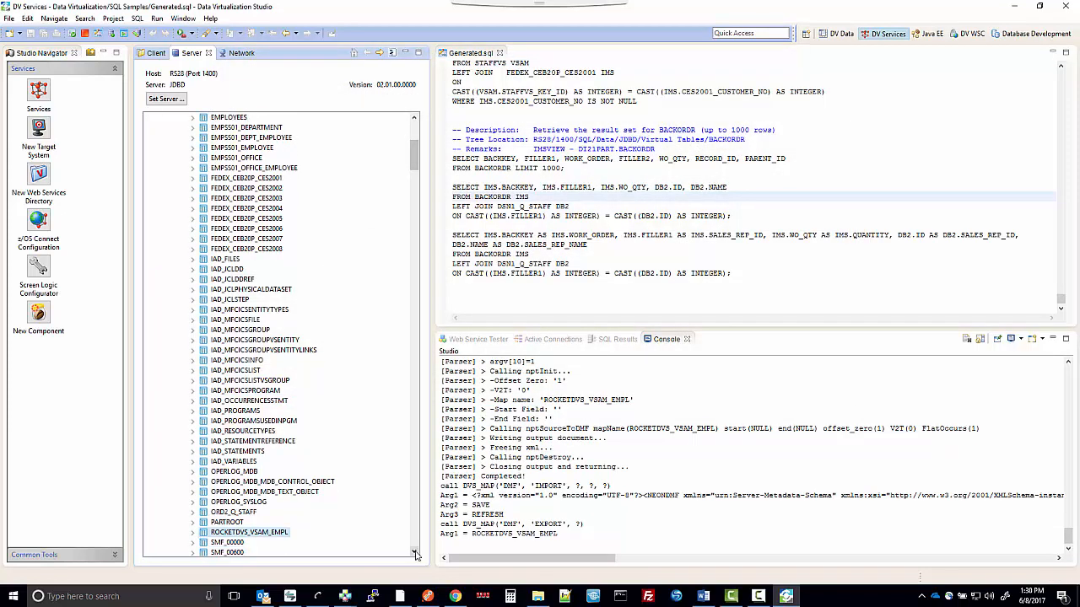
Expand ROCKETDVS_VSAM_EMPL under Virtual Tables and run Generate Query to list employee key, name and title rows
scroll("down", 3)
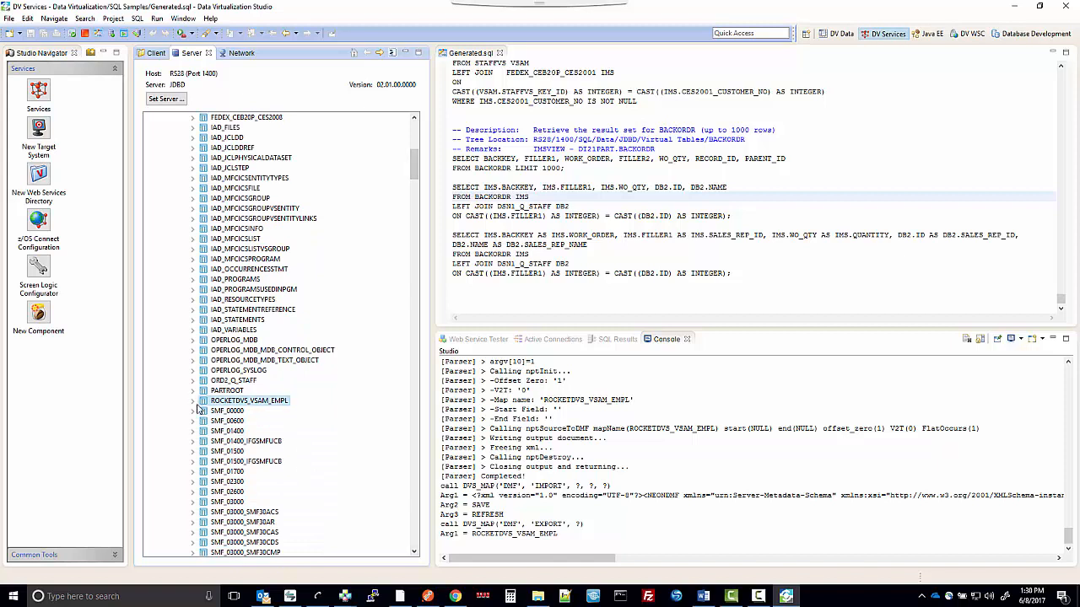
left_click(192, 400)
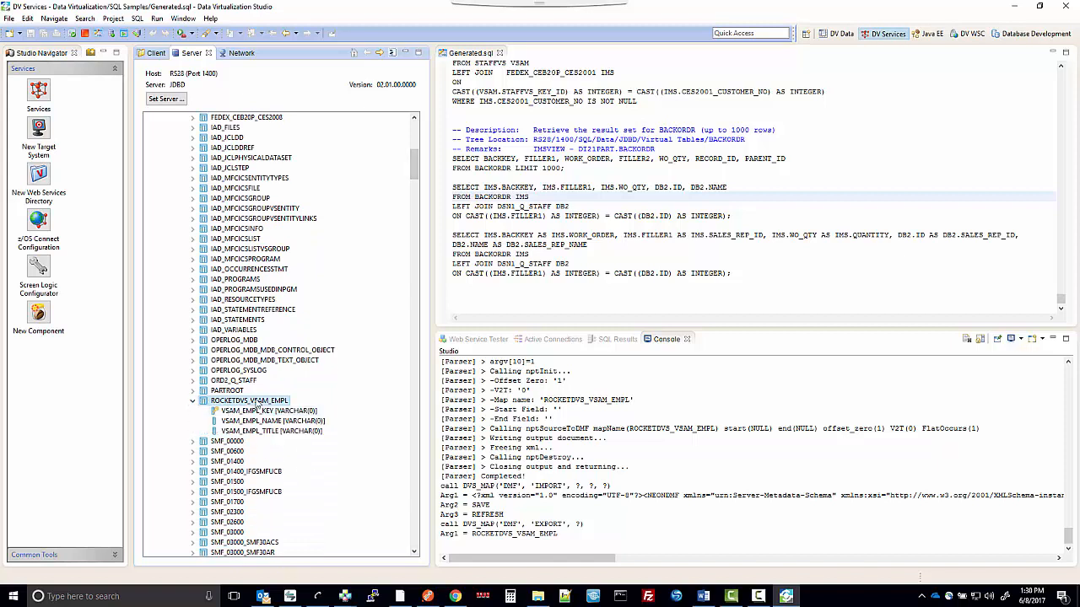
right_click(249, 399)
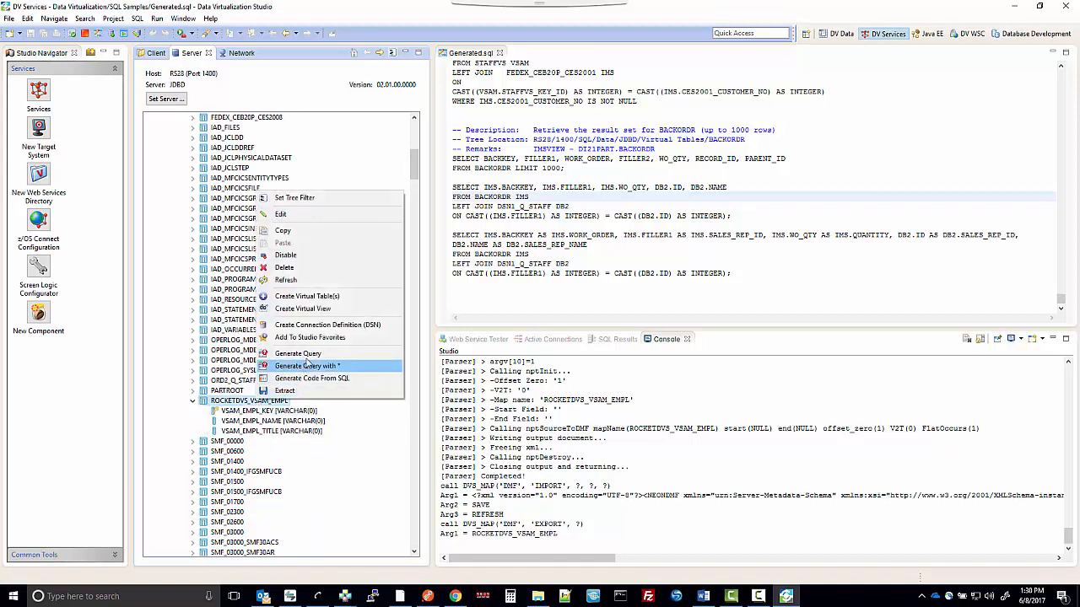
left_click(307, 364)
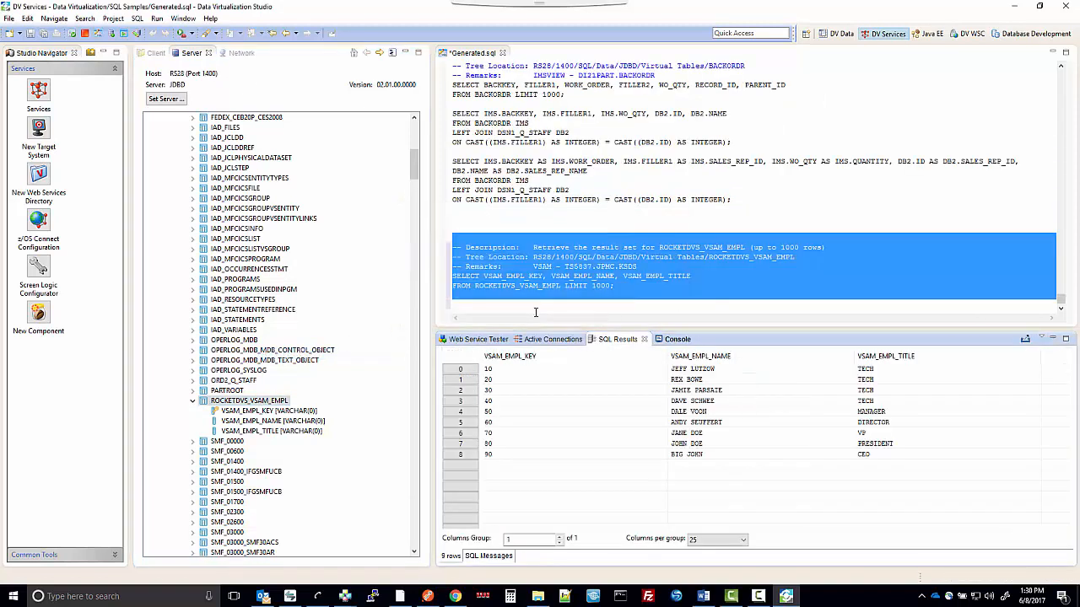